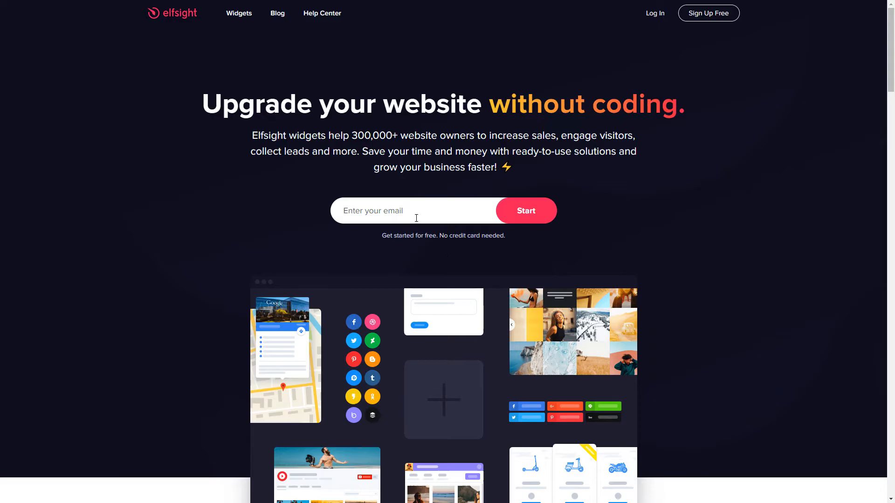
Step: From the Widgets menu choose the FAQ widget under Tools and start creating one
click(239, 13)
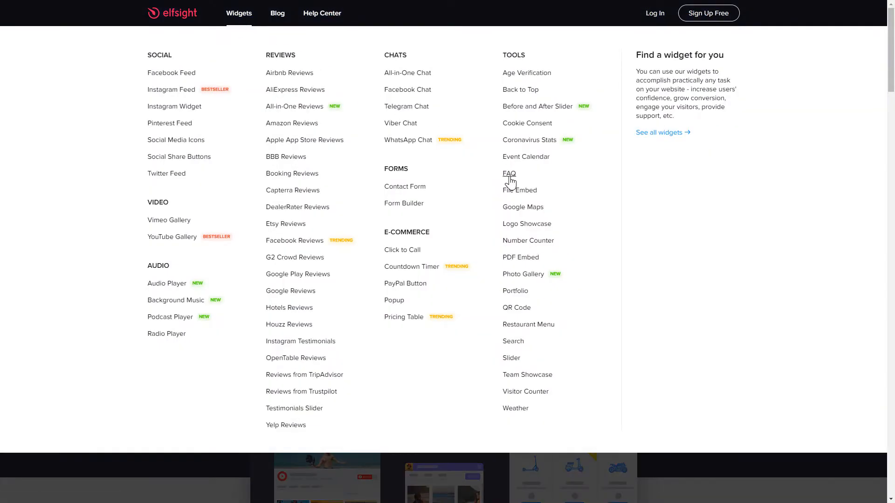
click(509, 173)
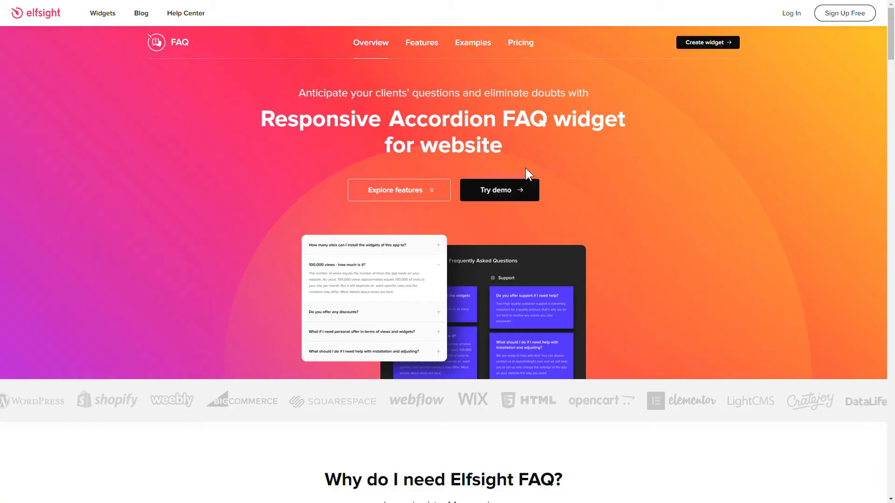
click(707, 42)
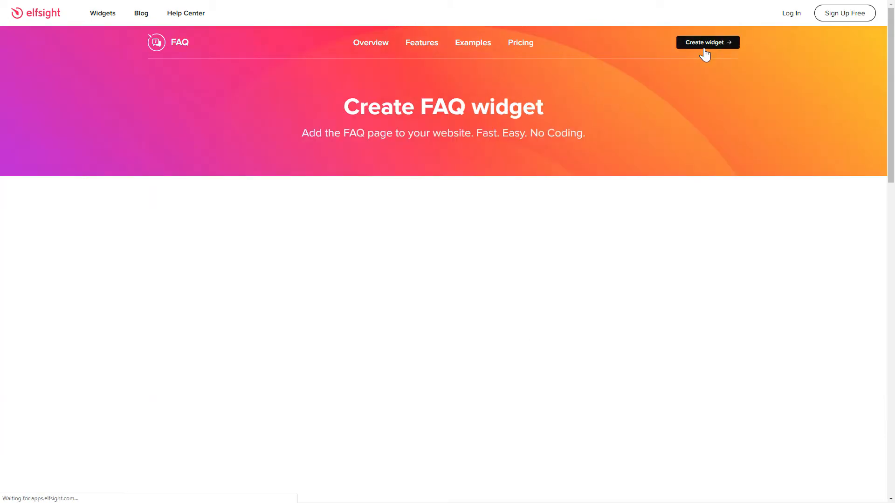
Step: In the template picker, select the Multicolumn FAQ template to preview its questions
click(707, 42)
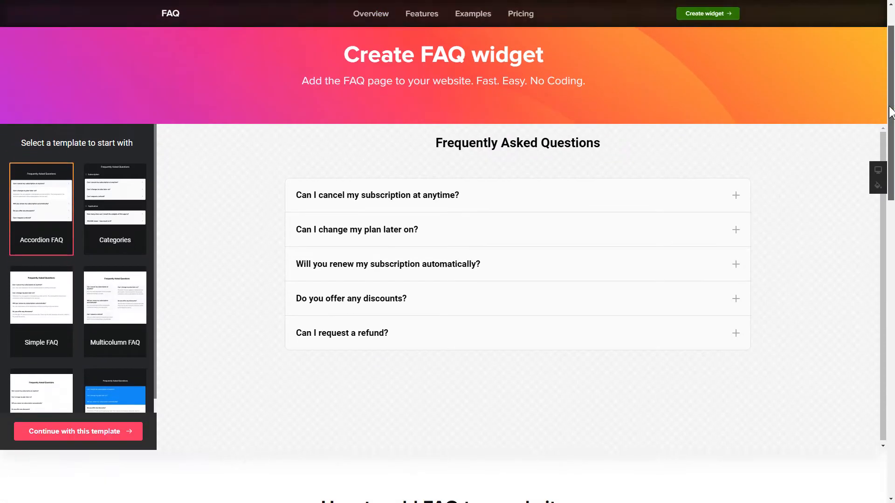
scroll(down, 3)
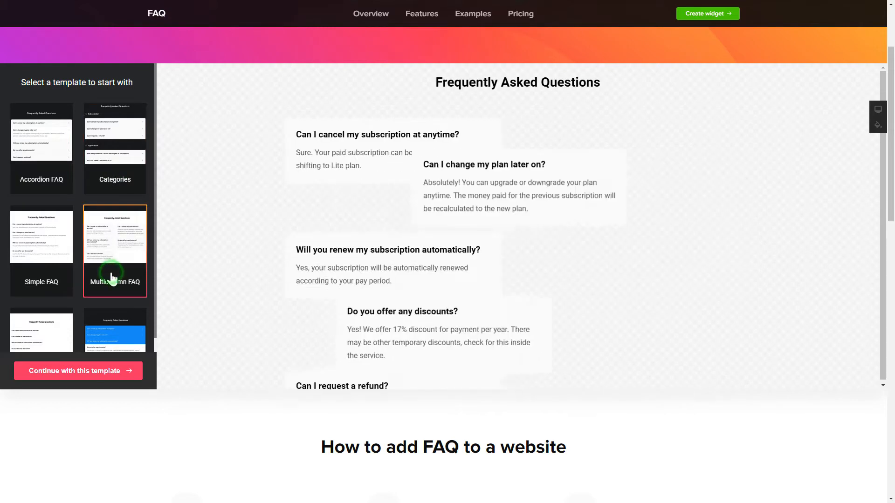
click(41, 140)
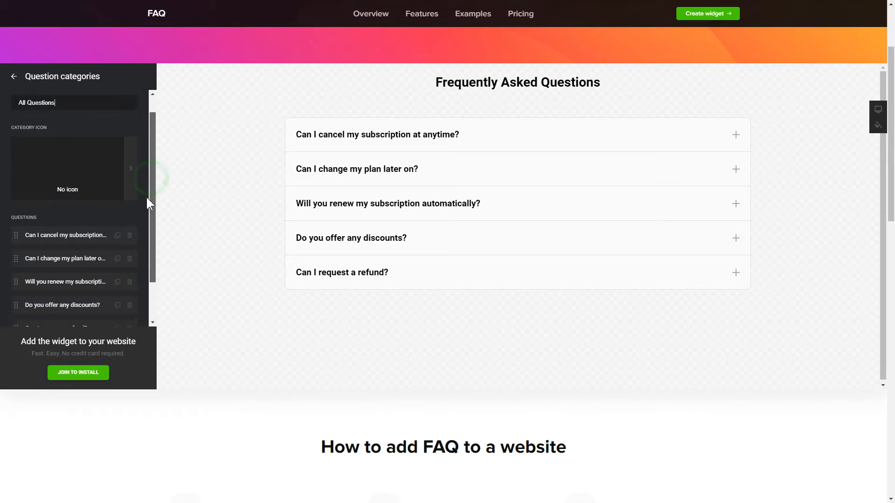
Step: Leave the Question categories list and review Layout, Style and Advanced settings, ending on Content
scroll(down, 3)
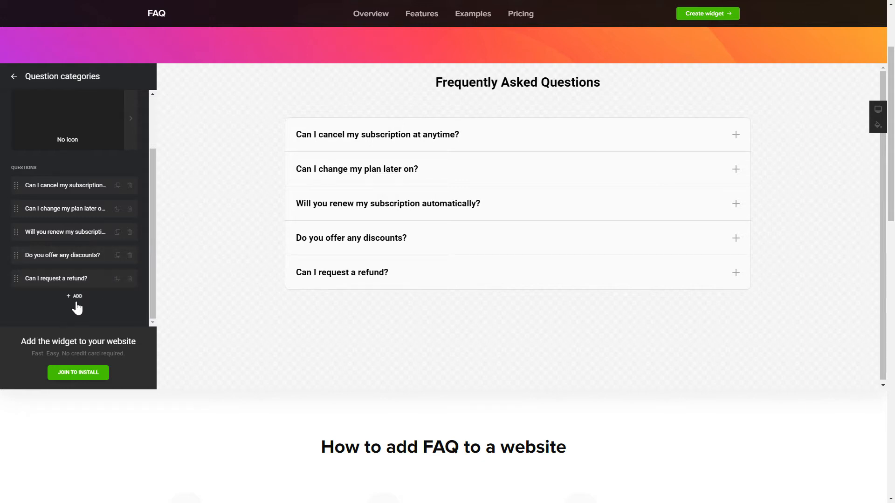
click(14, 77)
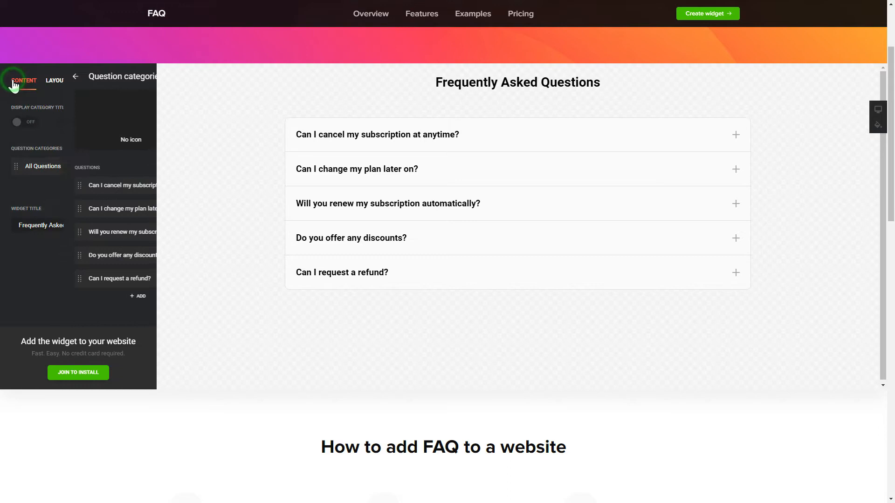
click(56, 80)
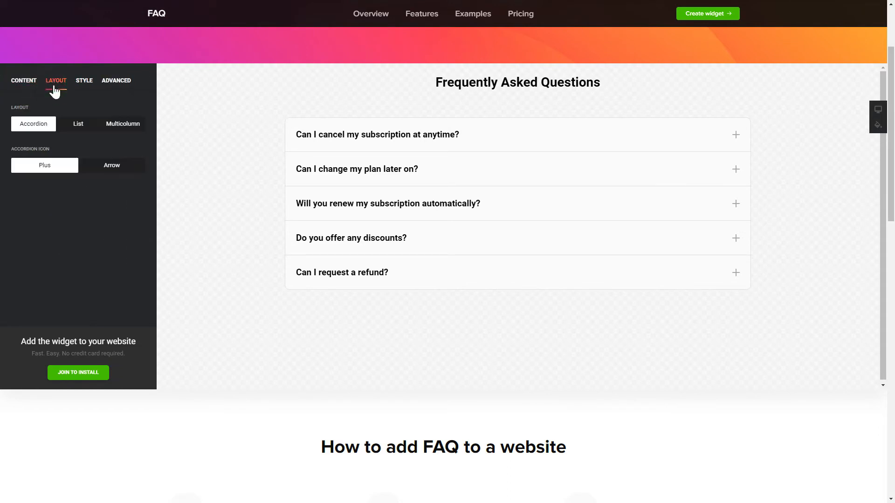
click(84, 81)
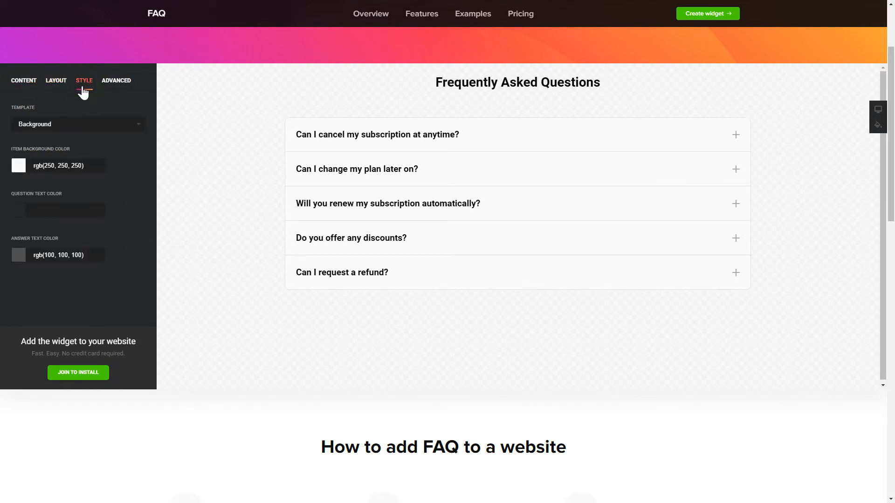
click(115, 80)
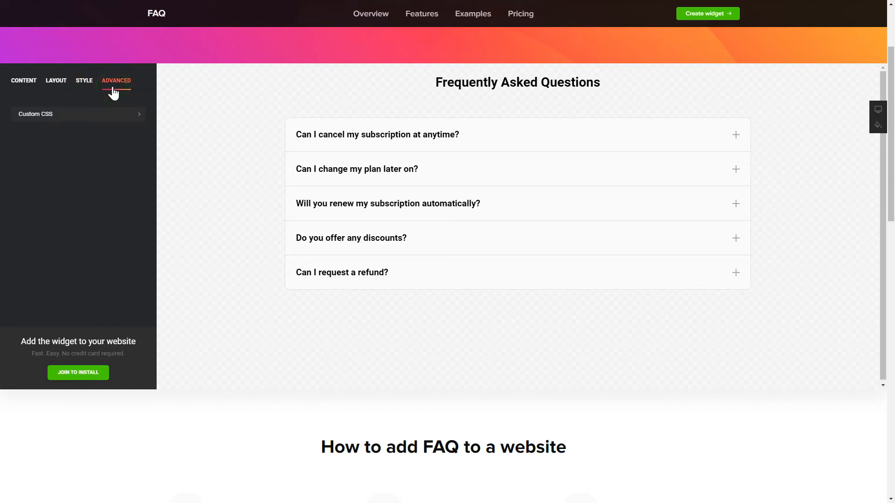
click(25, 80)
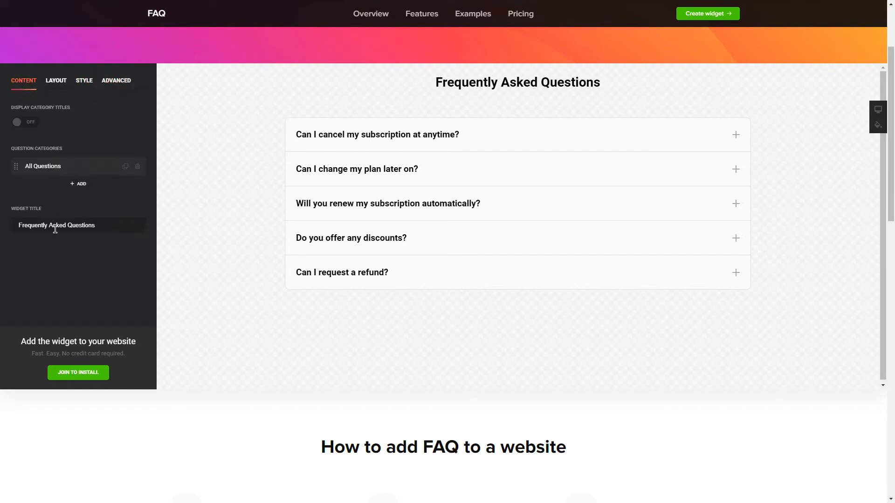
Step: Sign up via Join to Install with email 'example@el' and a password so the full editor opens
click(79, 373)
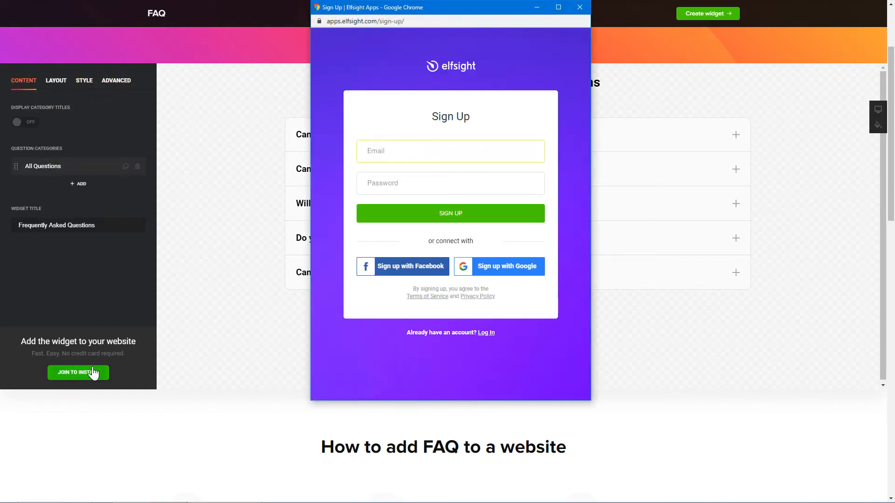
text(example@el)
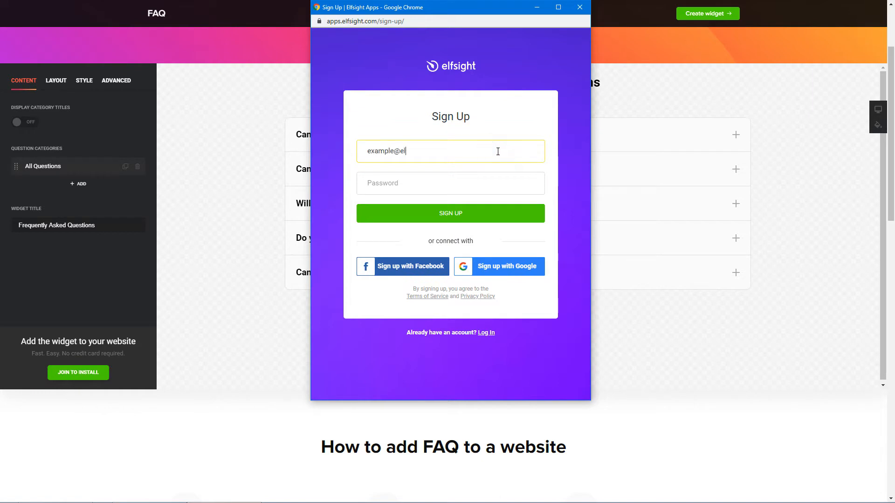
text(•••)
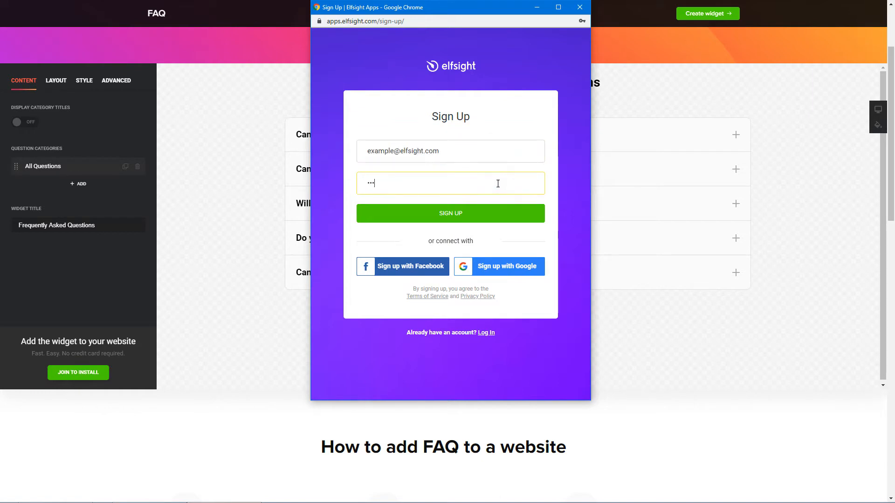
click(451, 212)
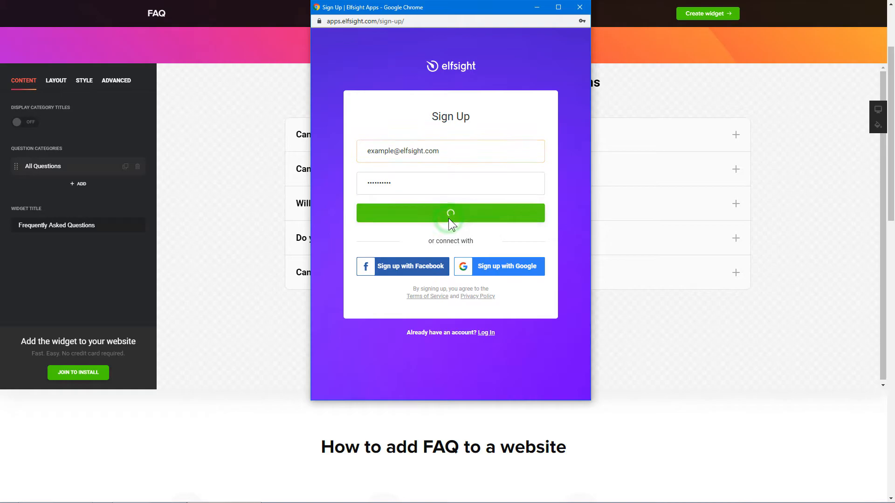
click(451, 212)
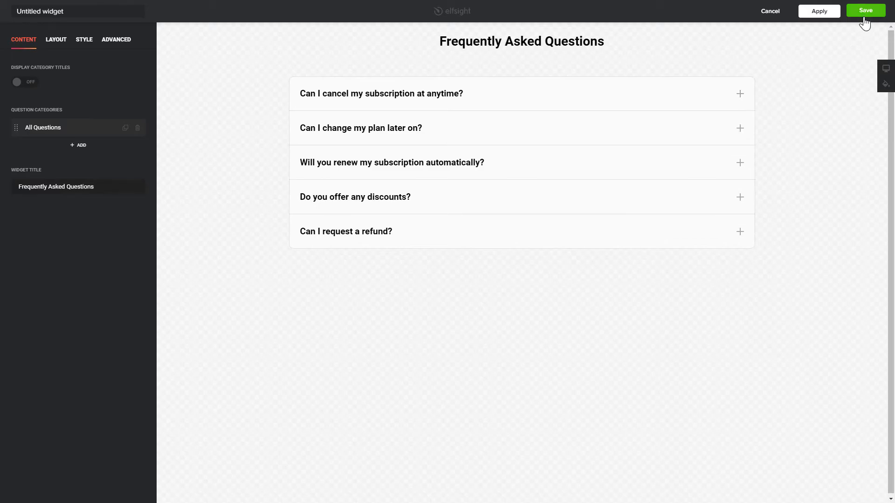
Step: Save the FAQ widget and select the free Lite $0 plan
click(864, 10)
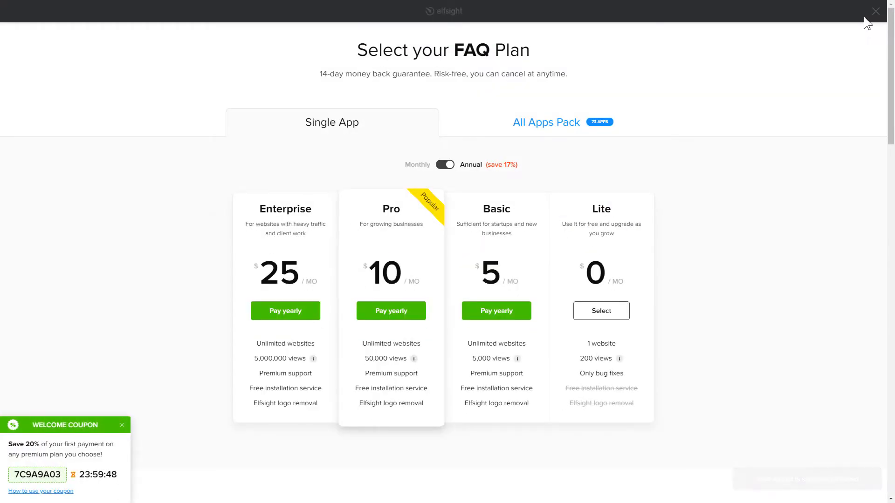
mouse_move(555, 246)
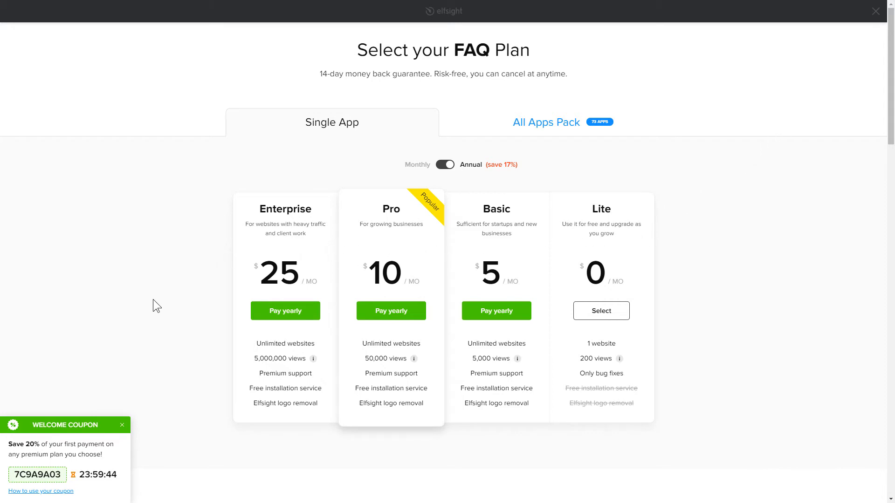
mouse_move(107, 431)
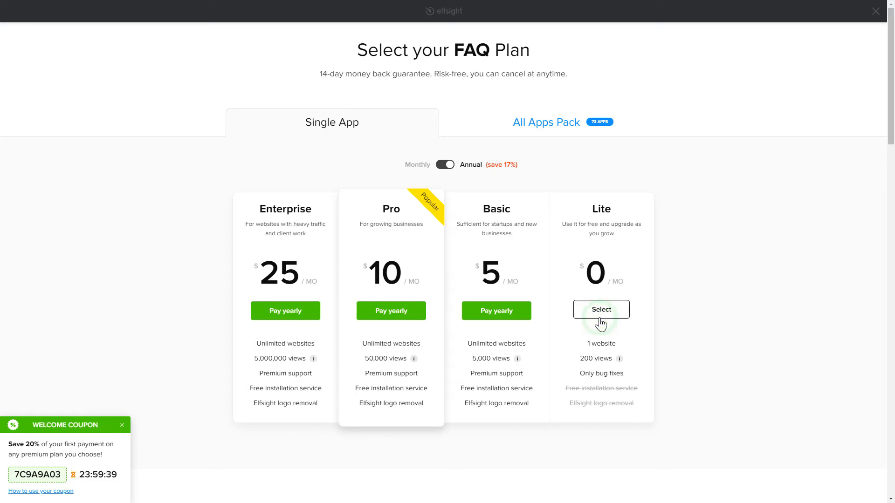
click(601, 310)
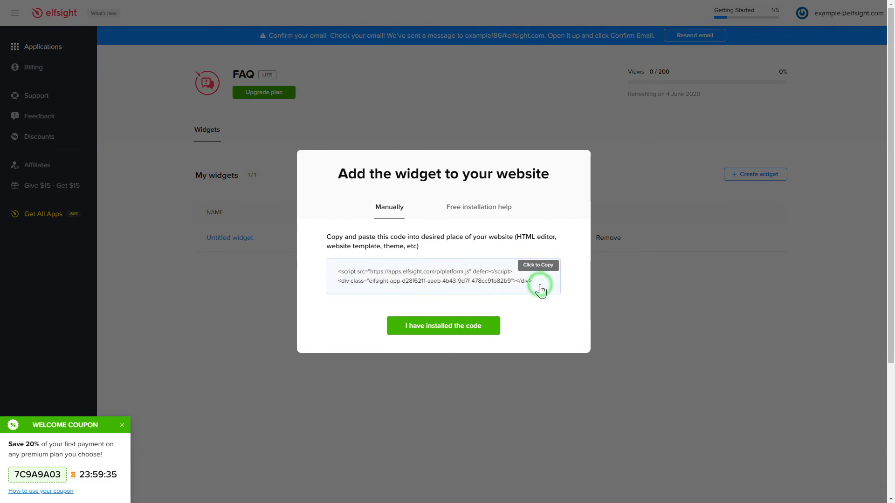
Step: Copy the FAQ widget's installation code from the Add the widget dialog
click(537, 265)
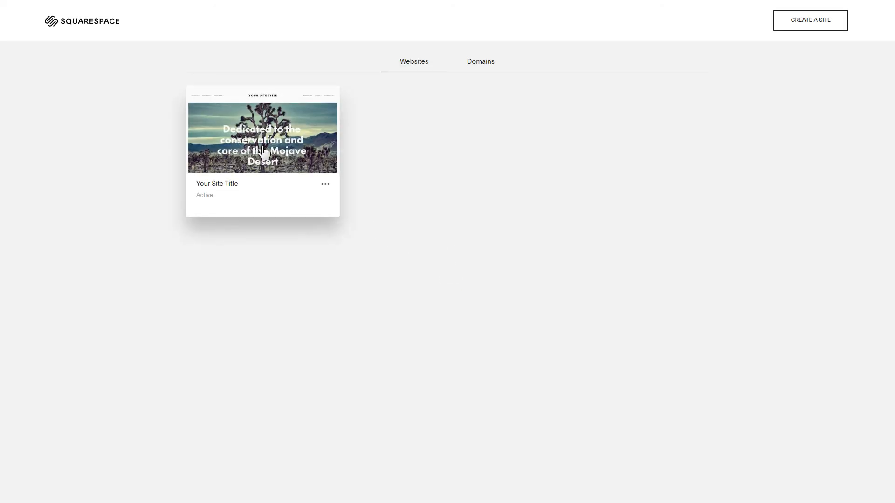
Step: Open the Mojave Desert site, edit the Our Mission And Goals section and scroll the block menu to MORE
click(262, 139)
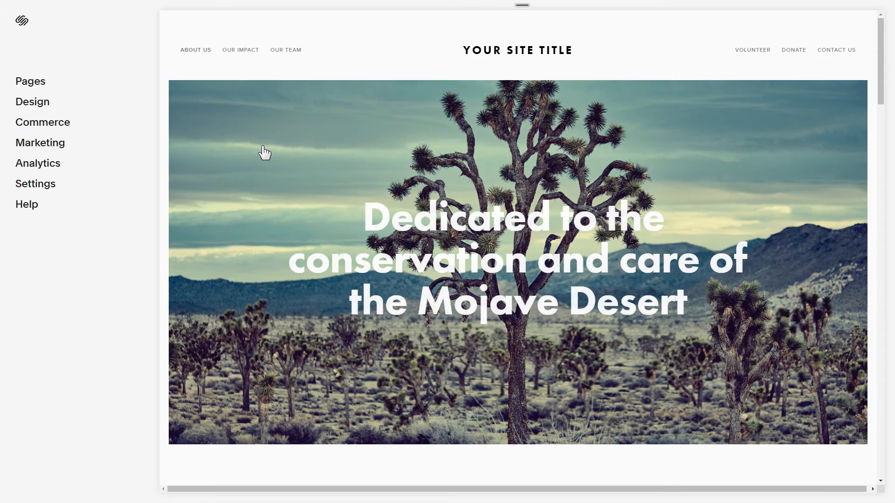
scroll(down, 3)
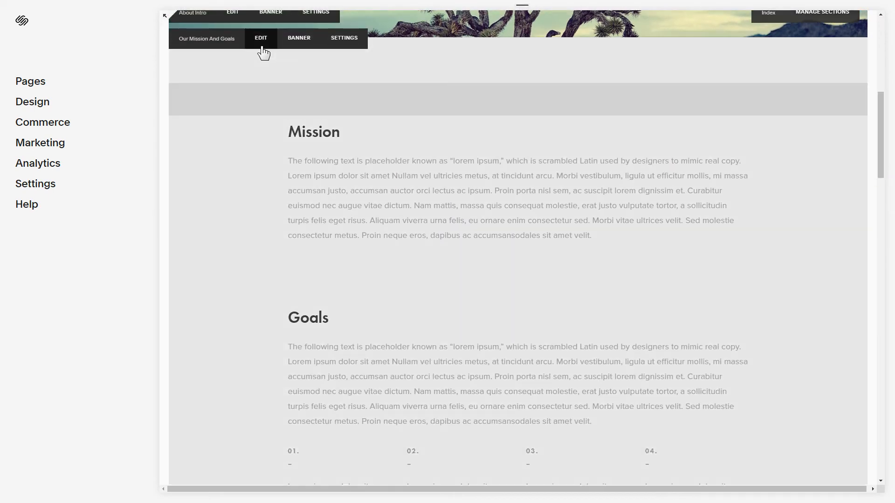
click(261, 37)
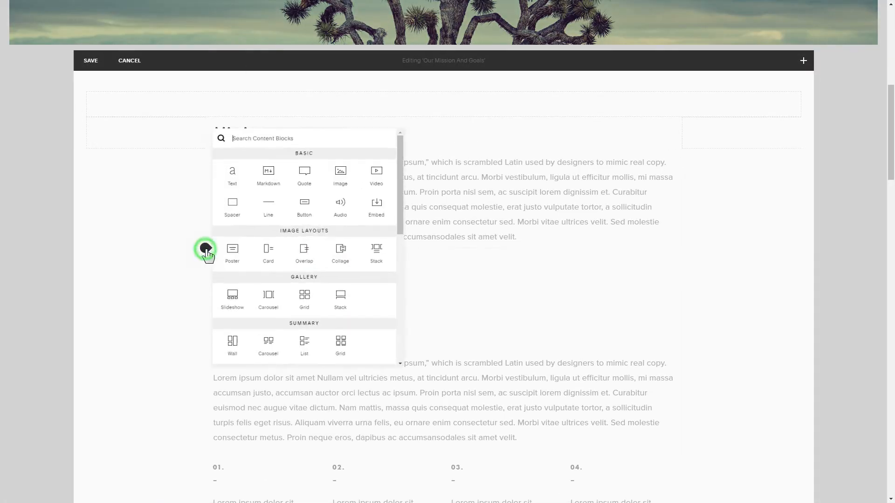
scroll(down, 3)
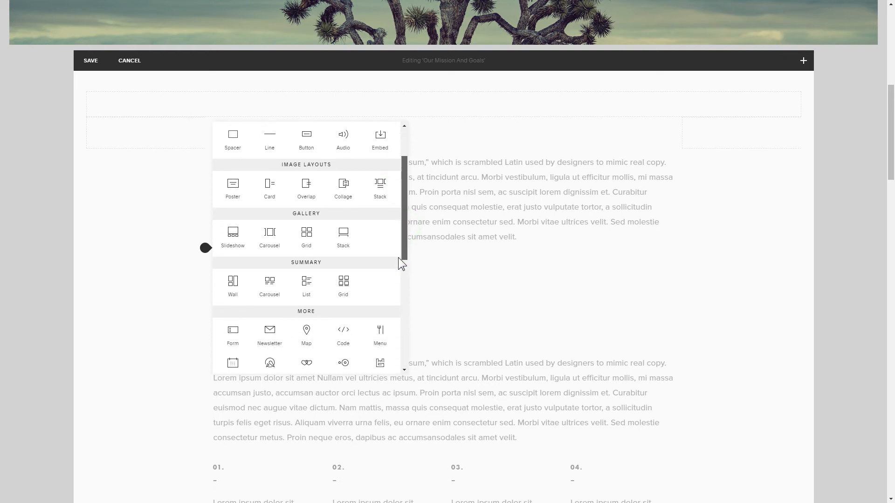
scroll(down, 3)
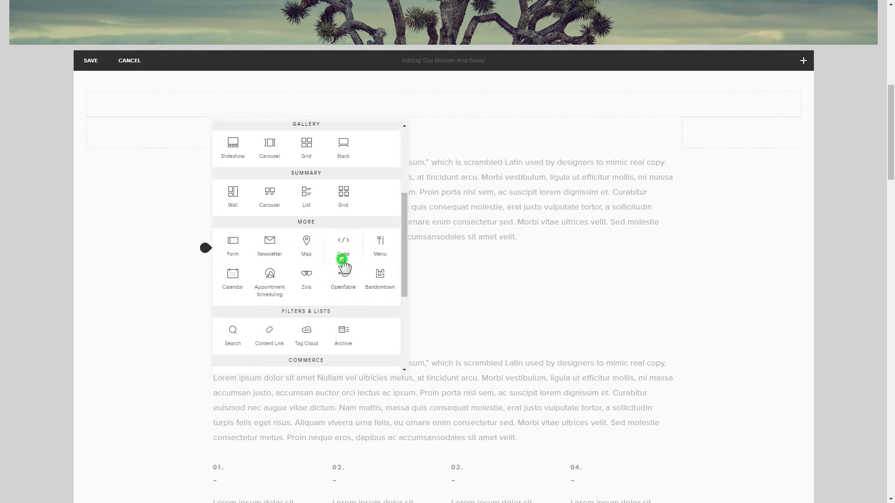
Step: Insert a Code block, replace the Hello, World! placeholder with the pasted Elfsight code, and save
click(343, 242)
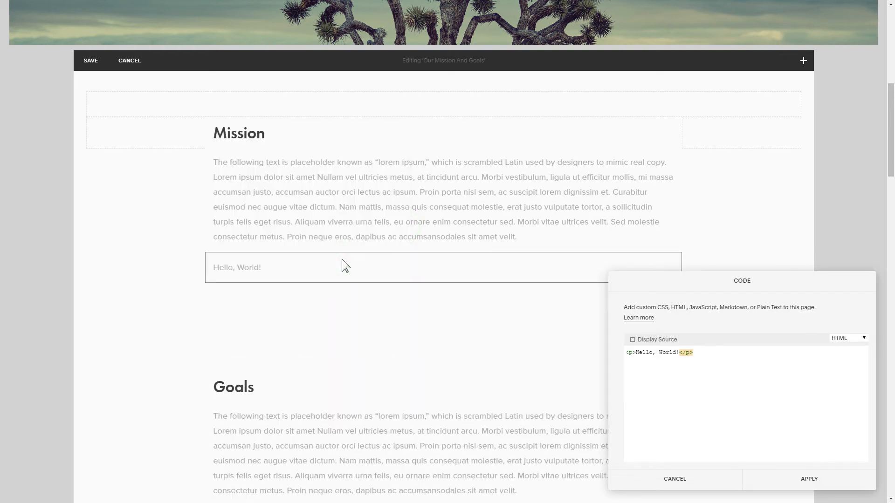
triple_click(656, 352)
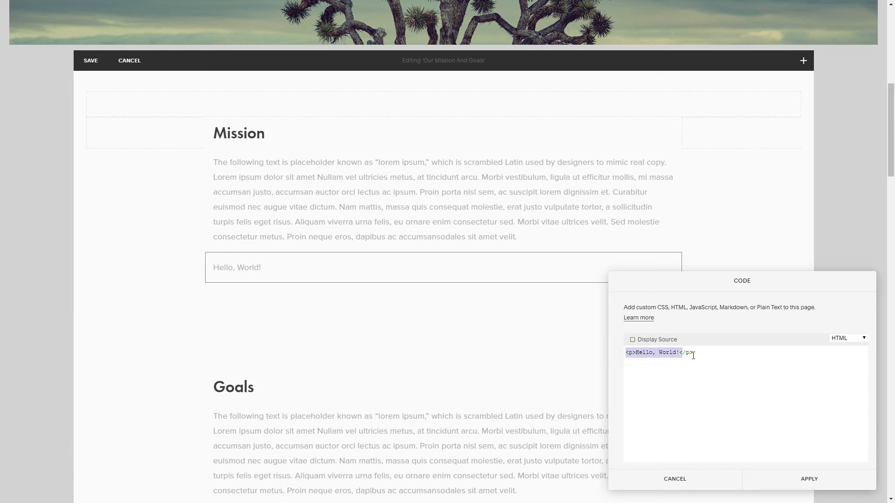
right_click(687, 353)
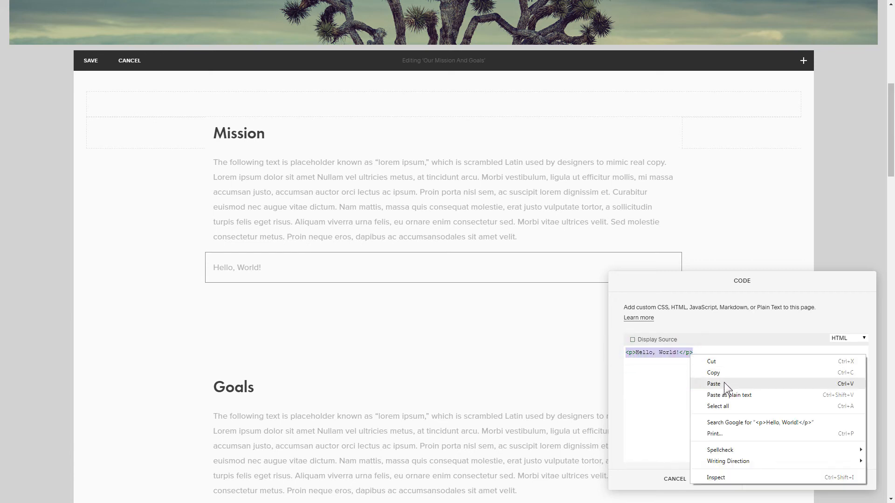
click(713, 383)
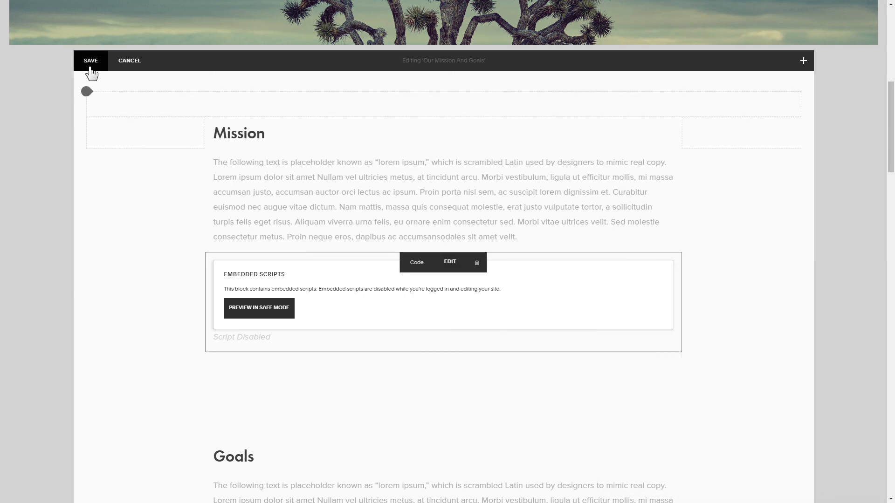
click(90, 61)
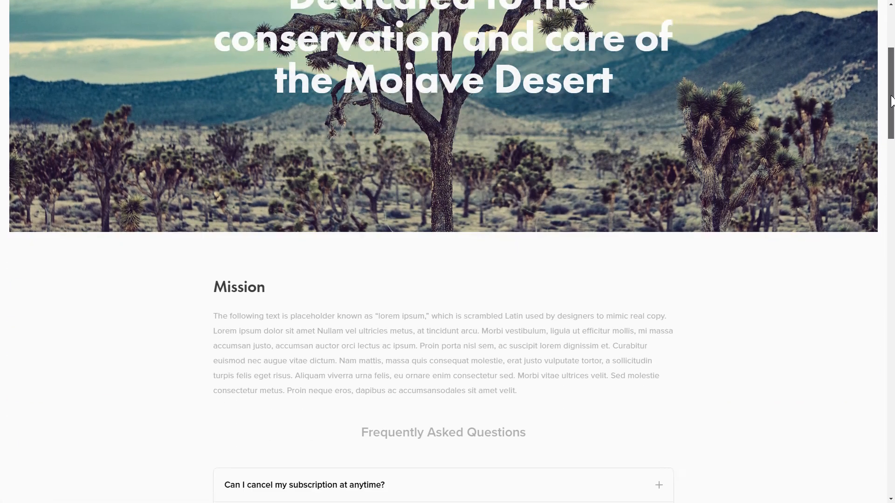
Step: On the live page, expand two FAQ questions including automatic renewal, then collapse the renewal answer
scroll(down, 3)
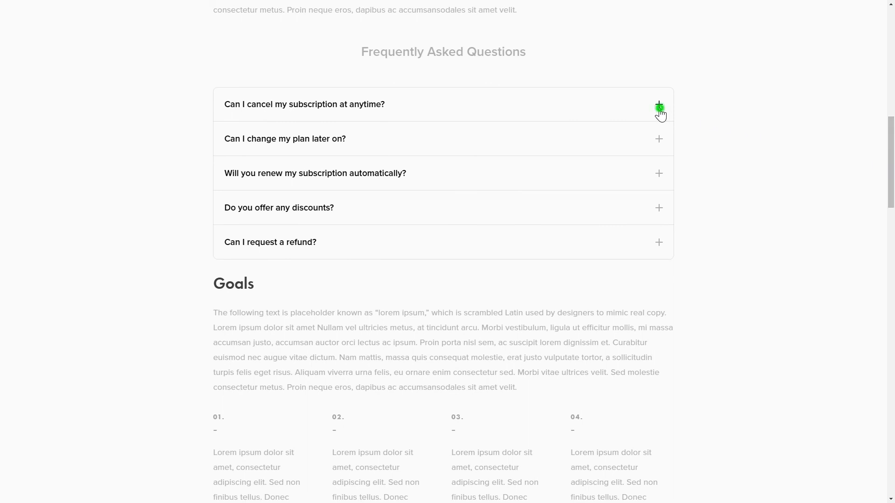
click(659, 138)
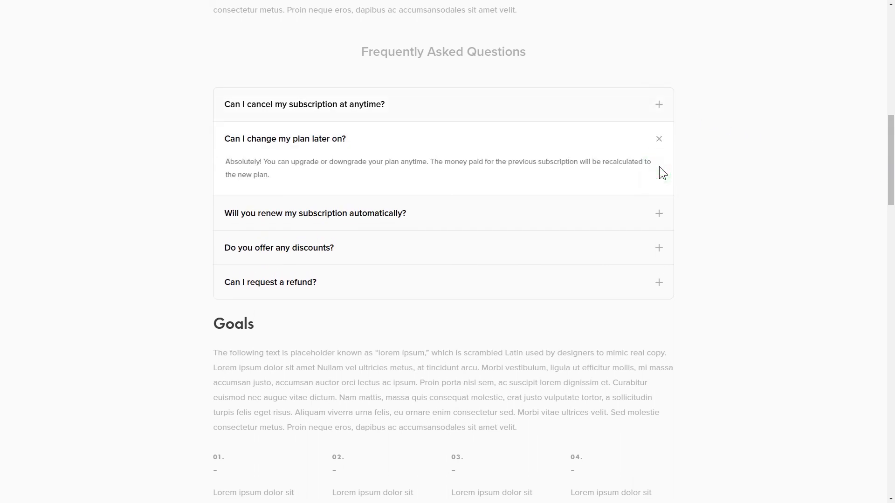
click(315, 213)
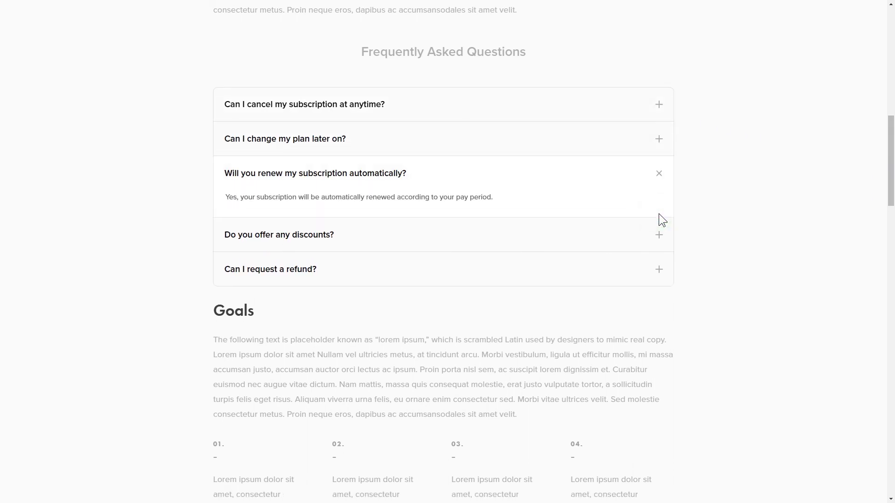
click(658, 174)
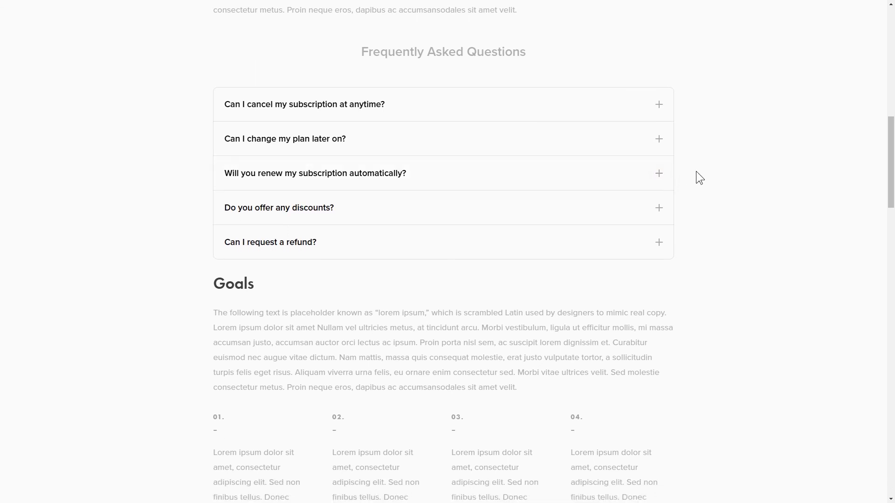